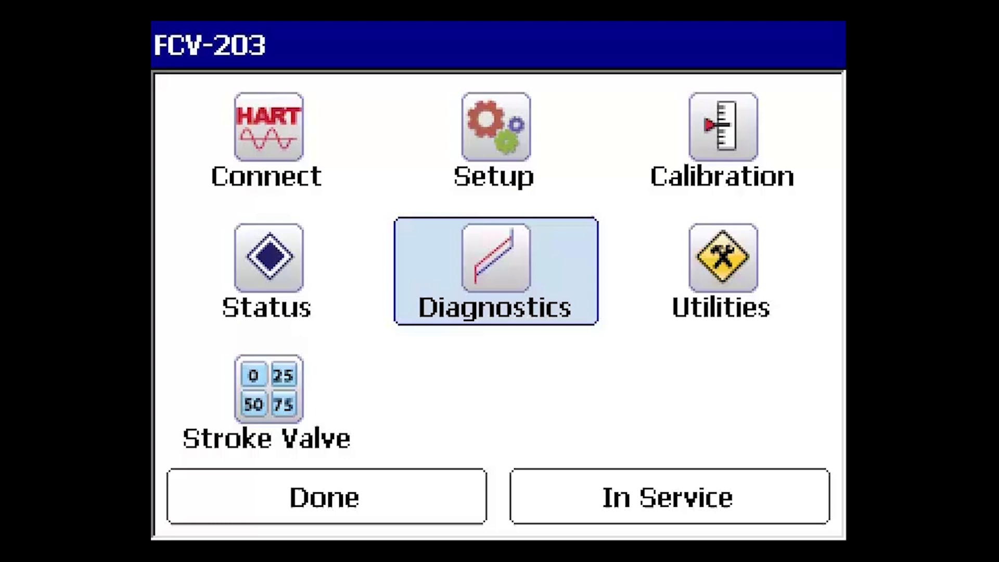
# Go into Diagnostics for FCV-203 and select the PD One Button test
pyautogui.click(495, 271)
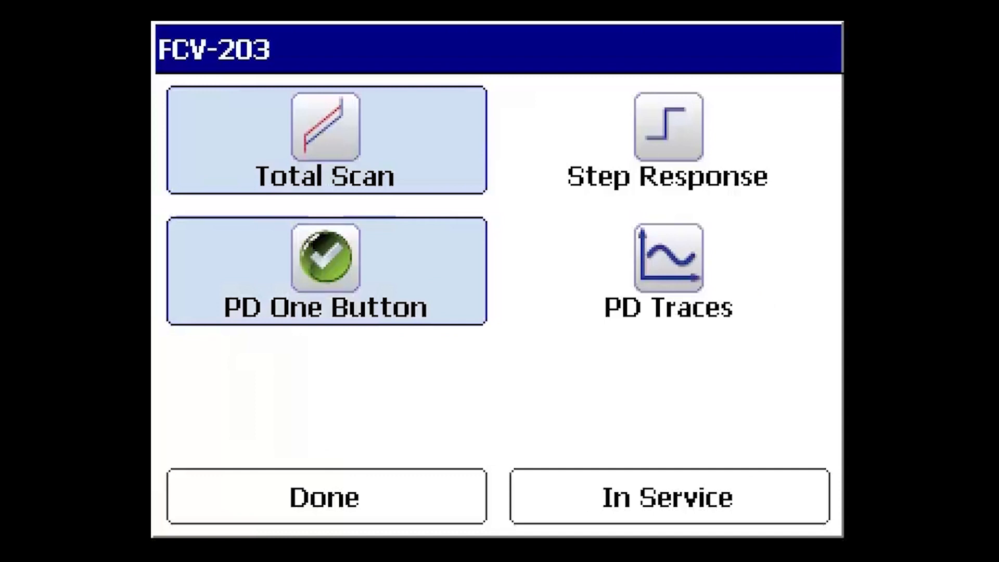
pyautogui.click(325, 272)
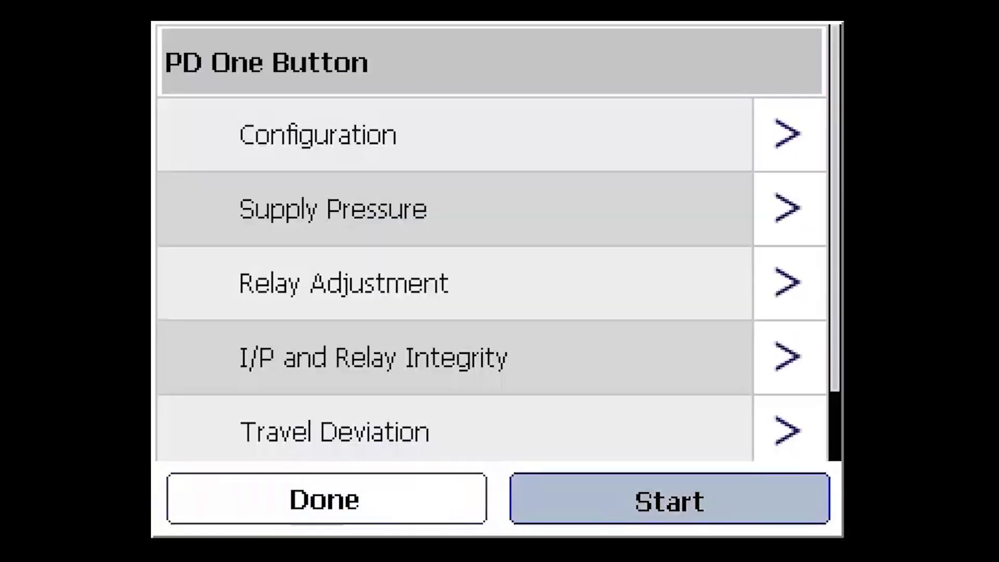
# Start the PD One Button sequence and let the tests report Completed or Skipped
pyautogui.click(669, 499)
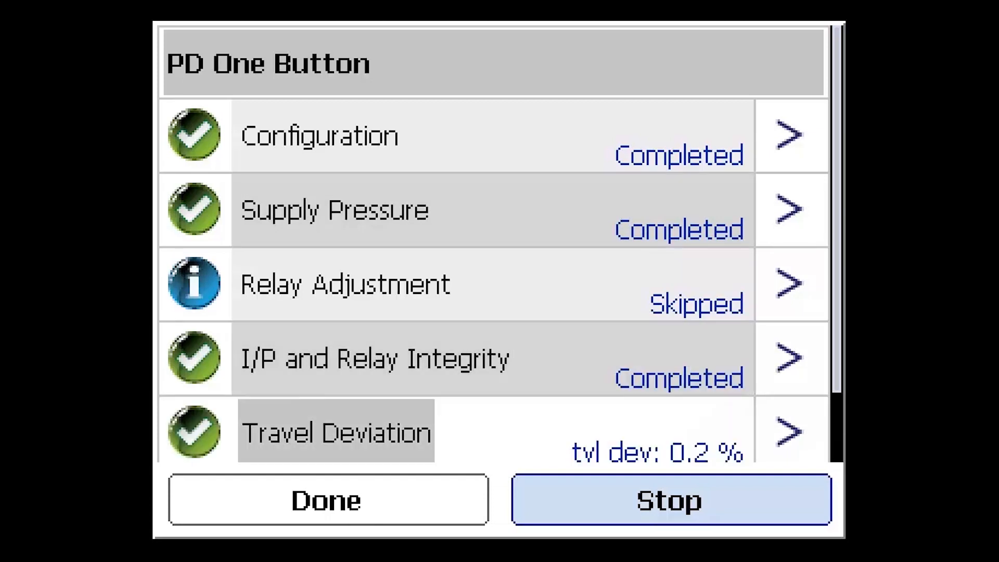
pyautogui.scroll(-3)
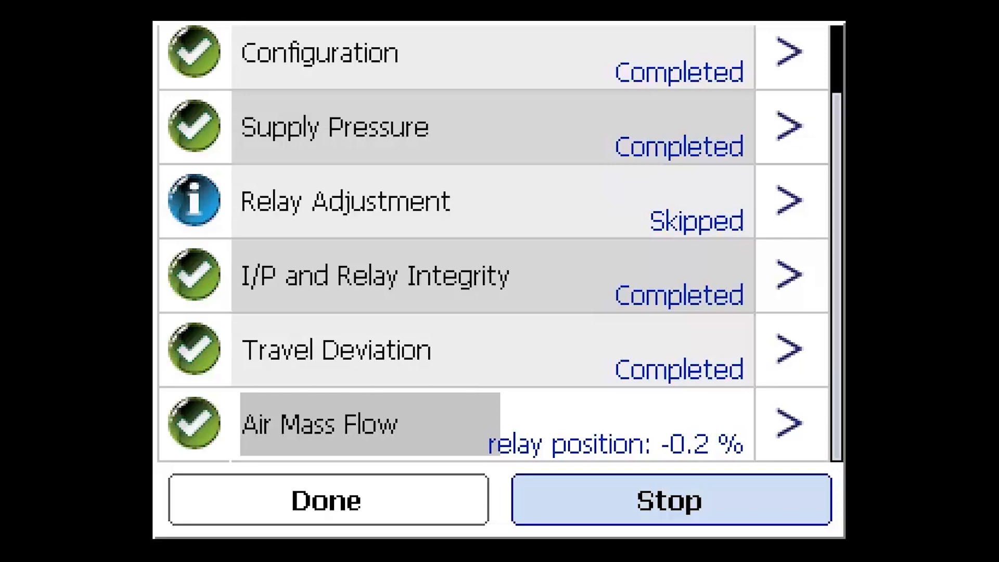
# View the PD Event Log showing the Low Supply Pressure alert and recommended checks
pyautogui.click(670, 499)
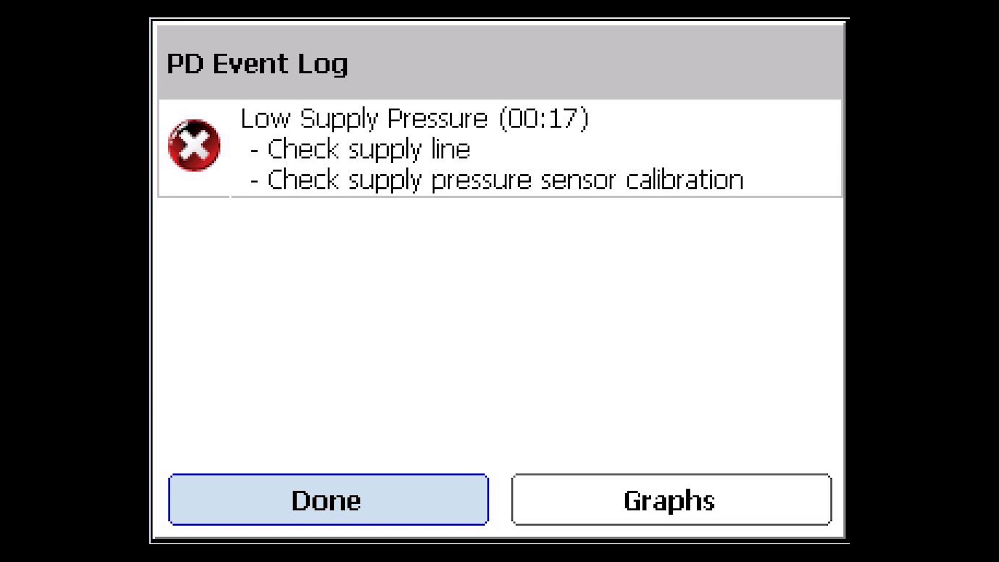
# Dismiss the event log and the PD One Button results to return to Diagnostics
pyautogui.click(670, 500)
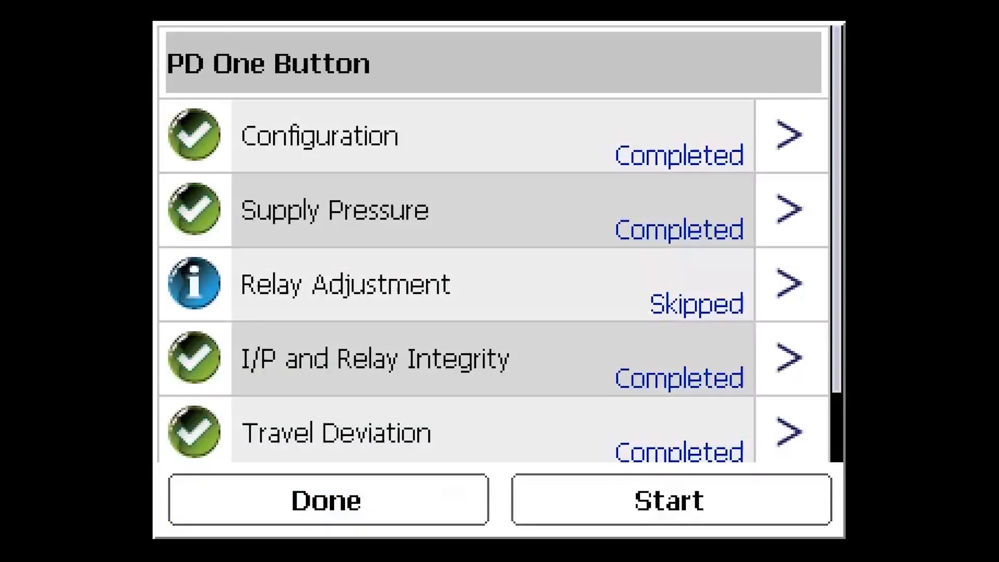
pyautogui.click(327, 500)
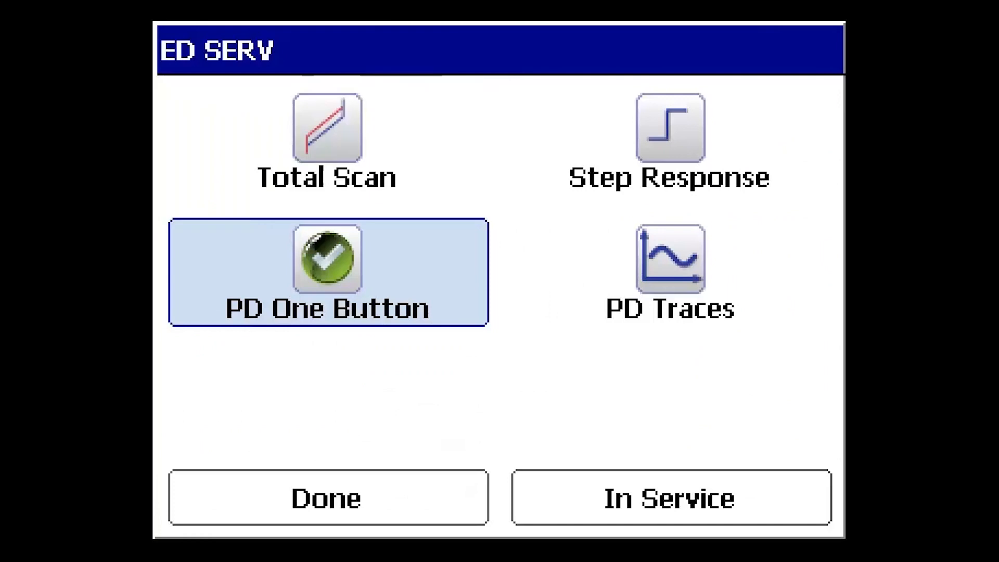